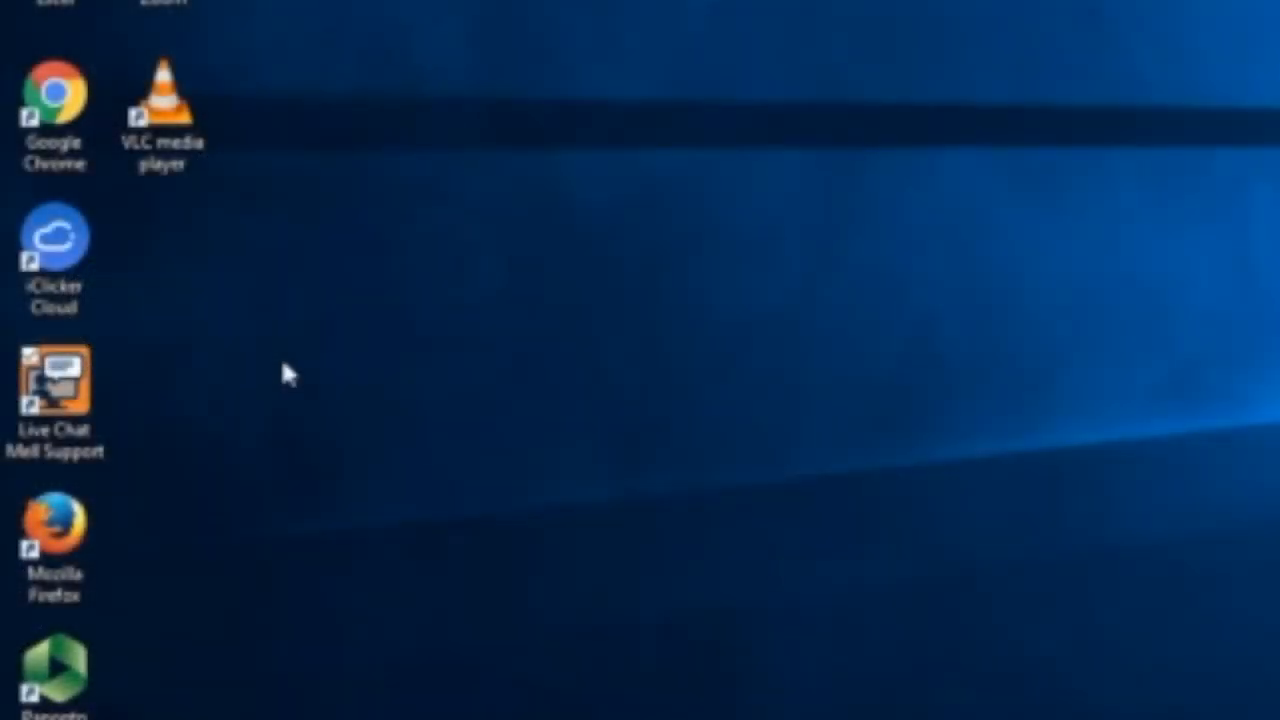
Step: Launch Live Chat MELL Support and connect with the support team
click(56, 390)
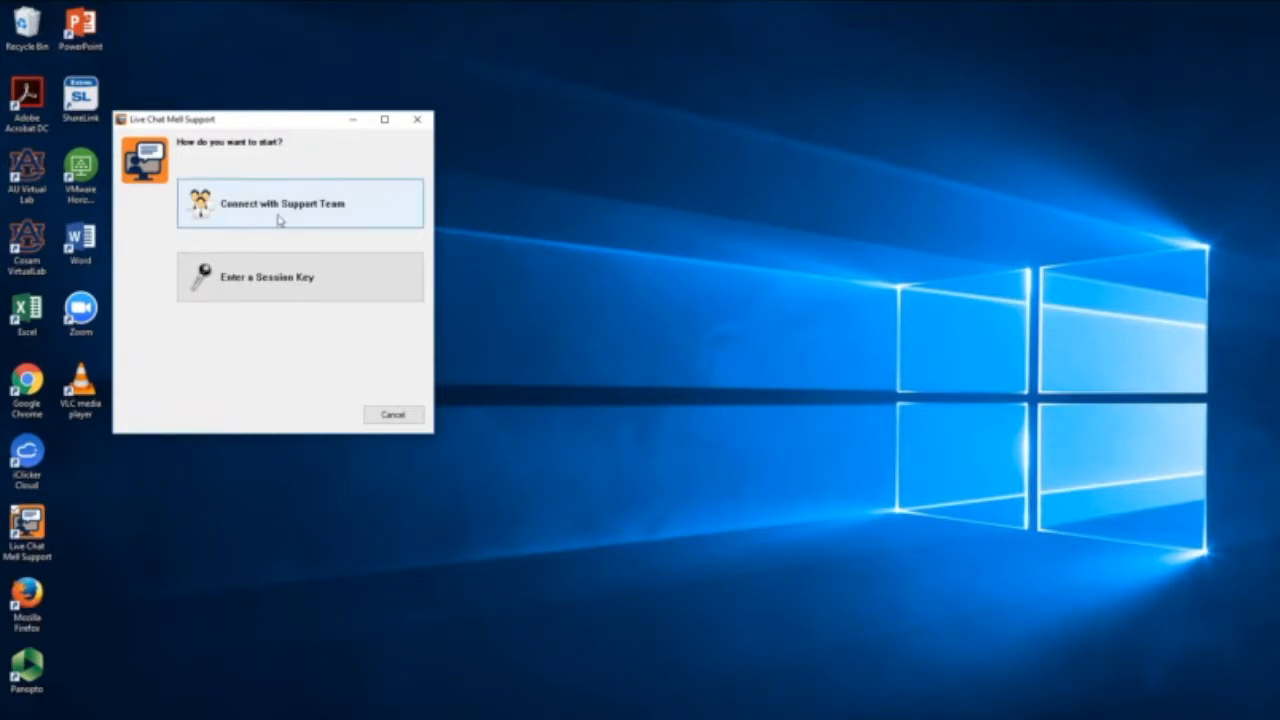
click(300, 204)
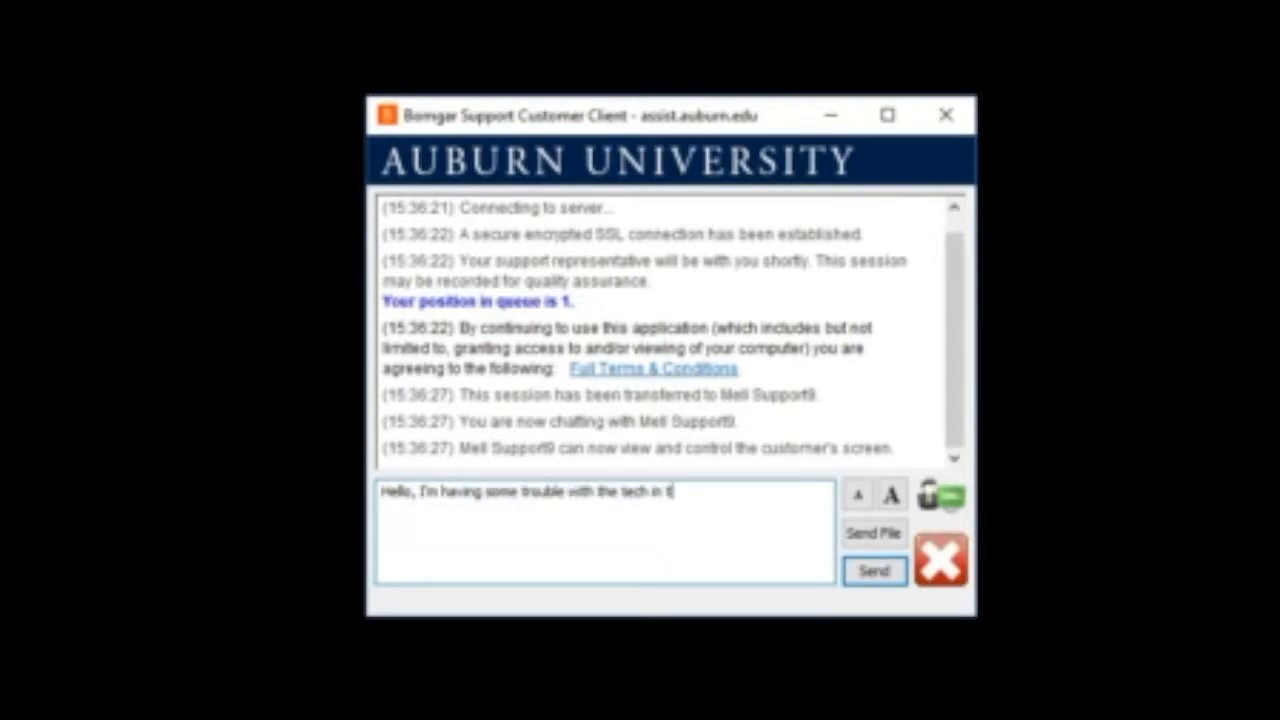
Step: Send the tech-trouble message, reply with the scheduled room, then end the chat session
click(872, 572)
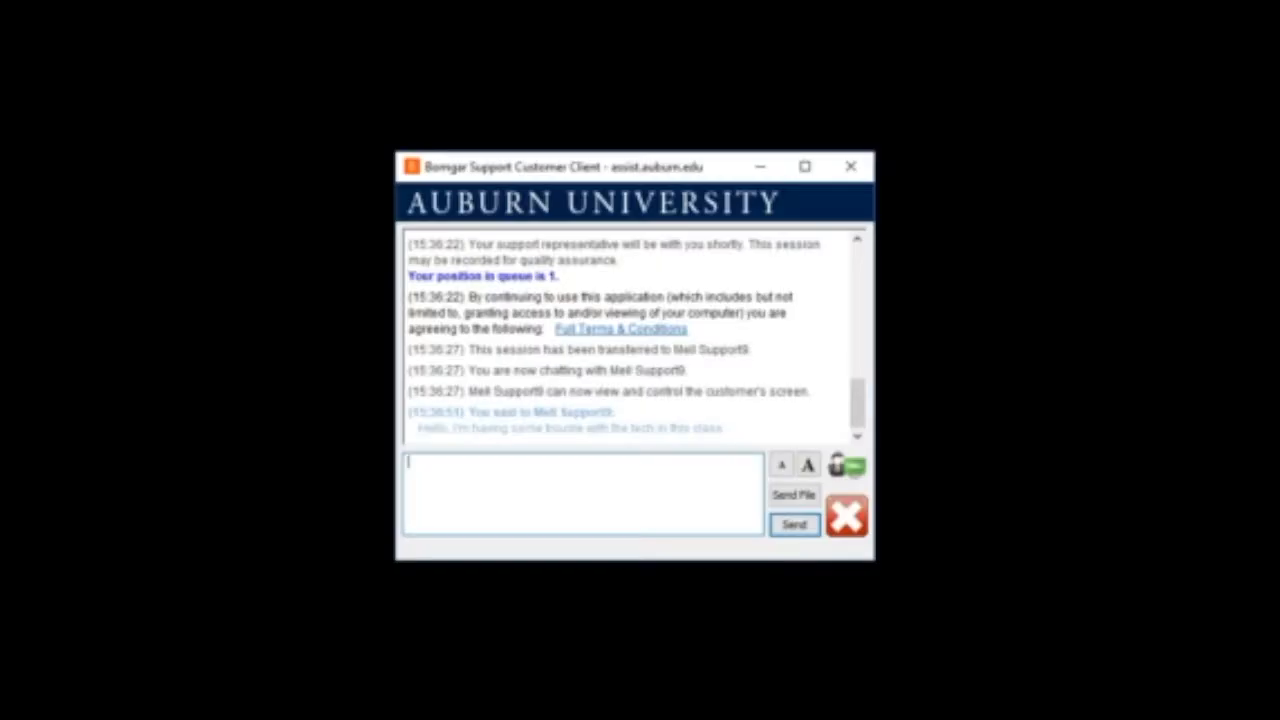
text(the class is schedu)
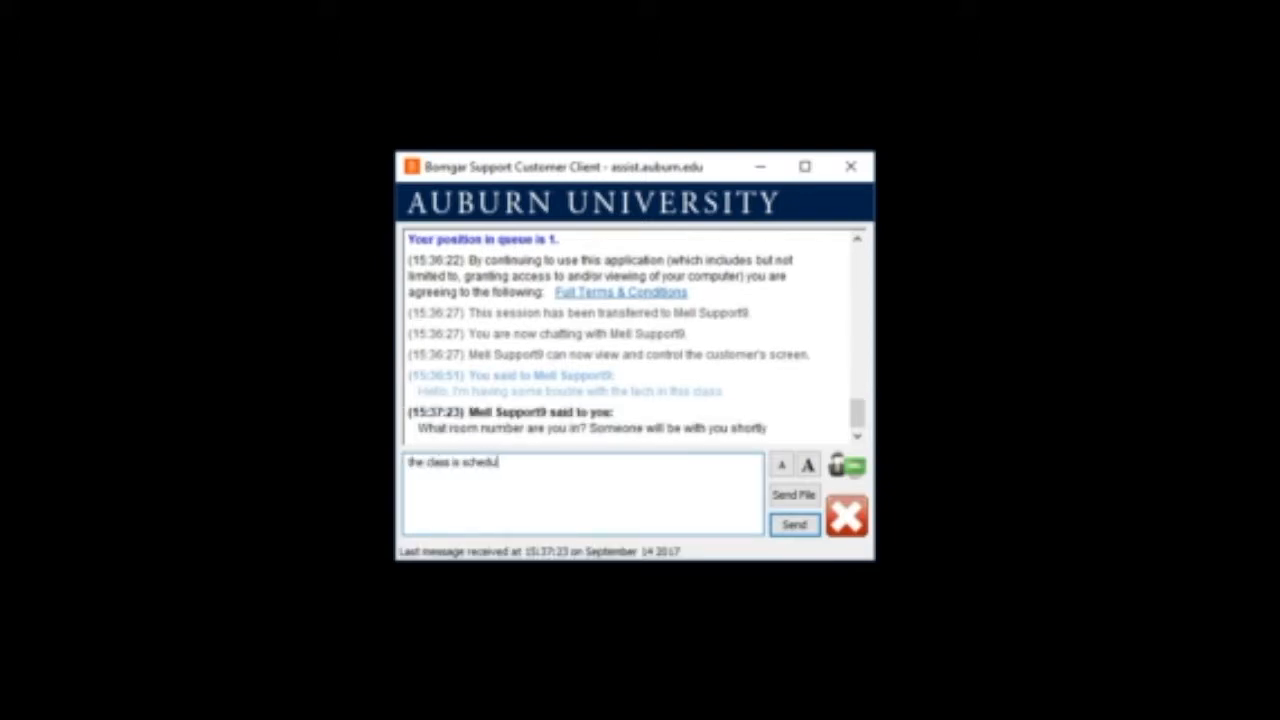
click(794, 524)
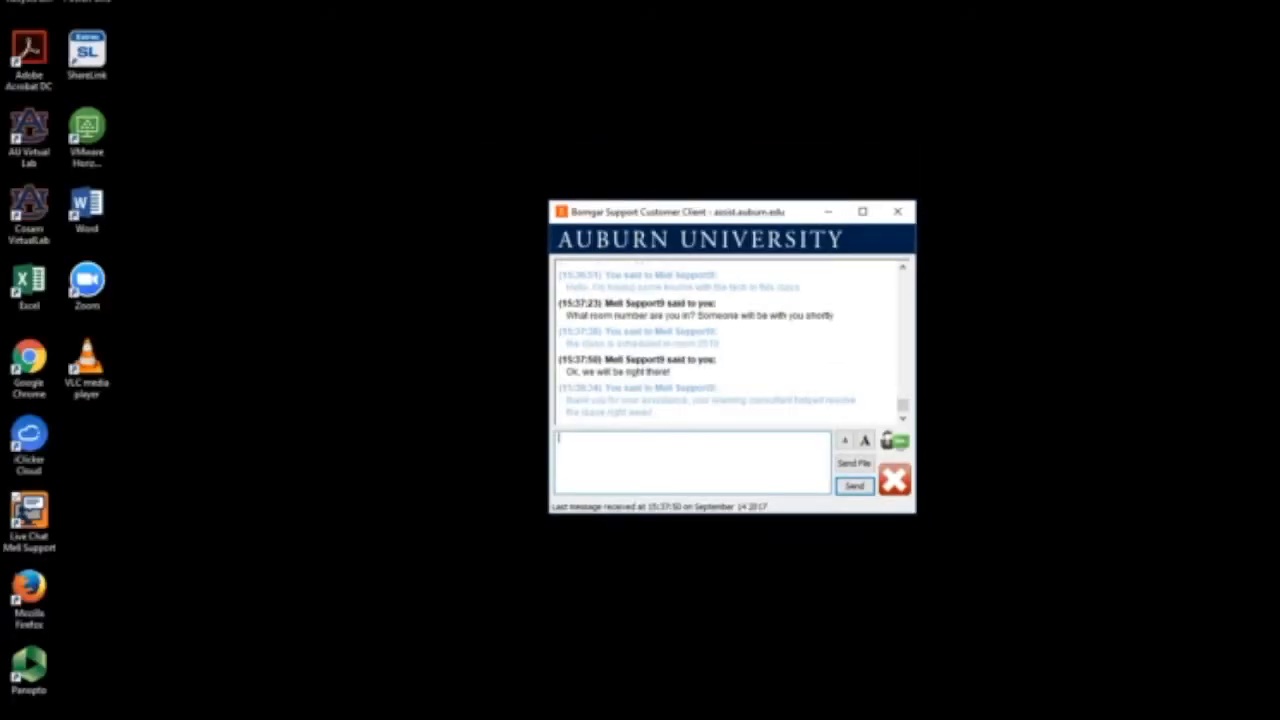
click(896, 212)
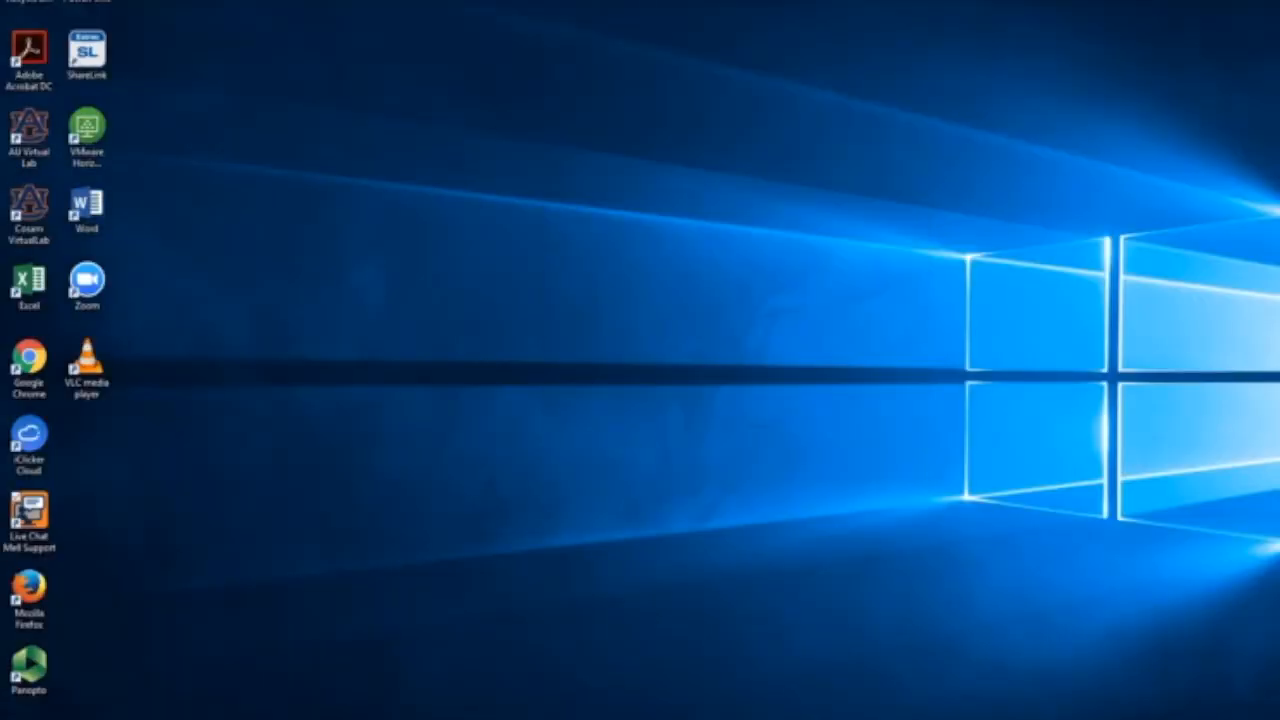